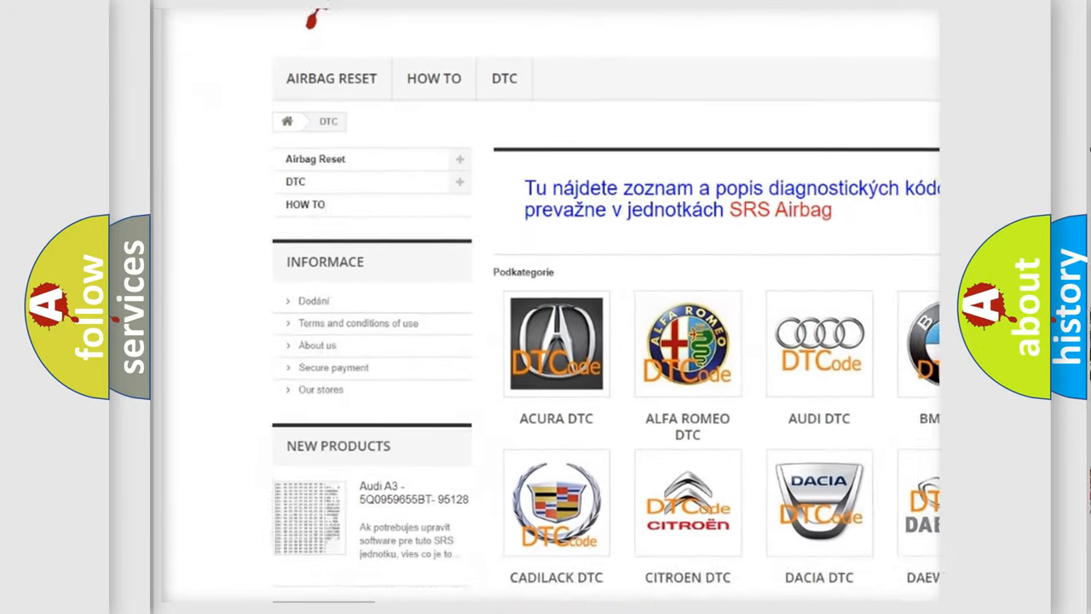
scroll(down, 3)
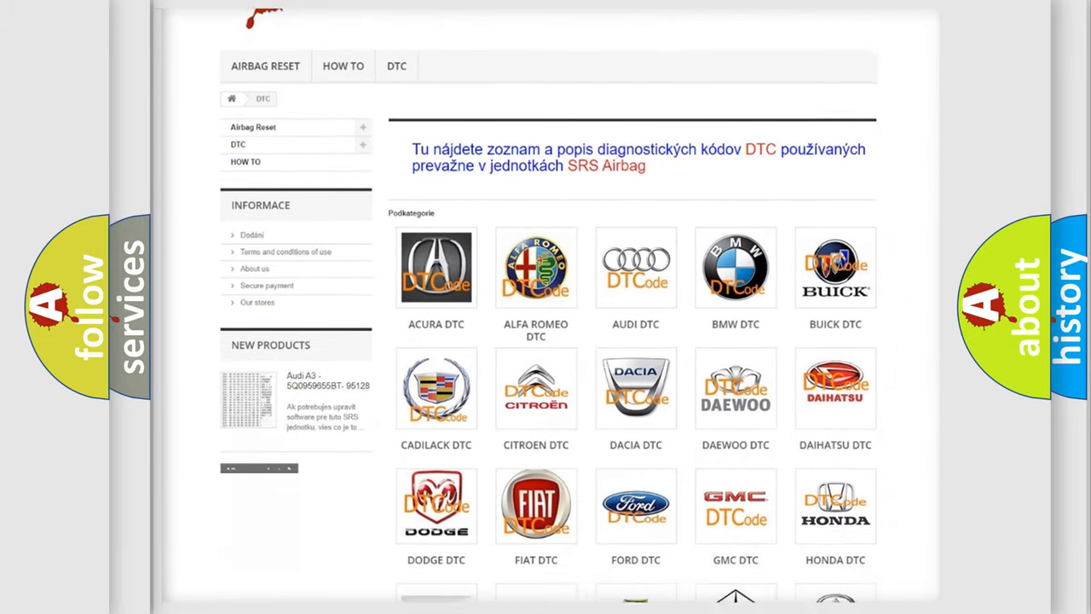
scroll(down, 3)
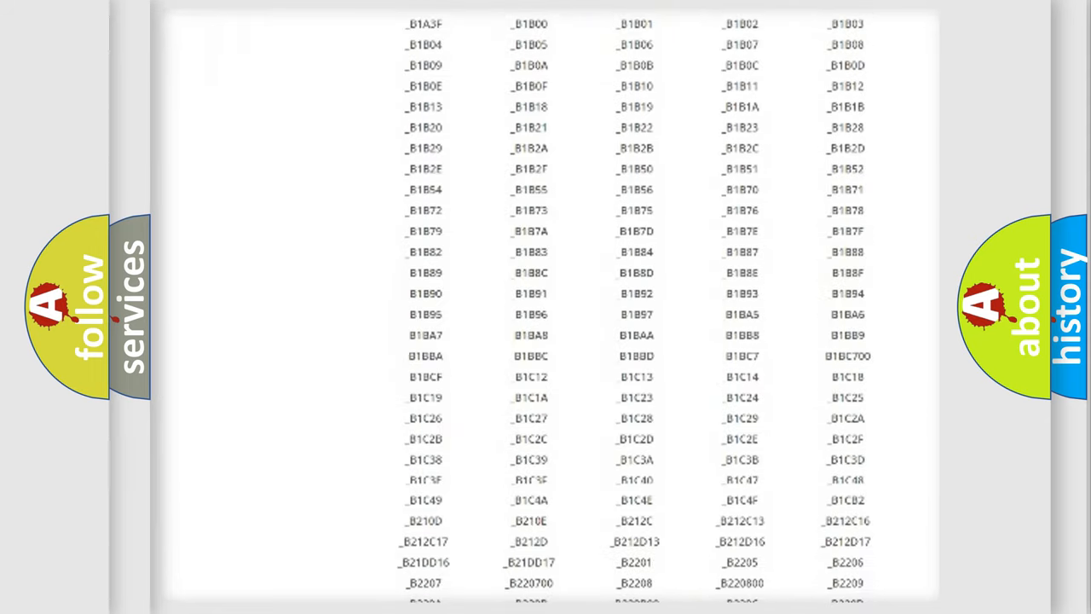
scroll(down, 3)
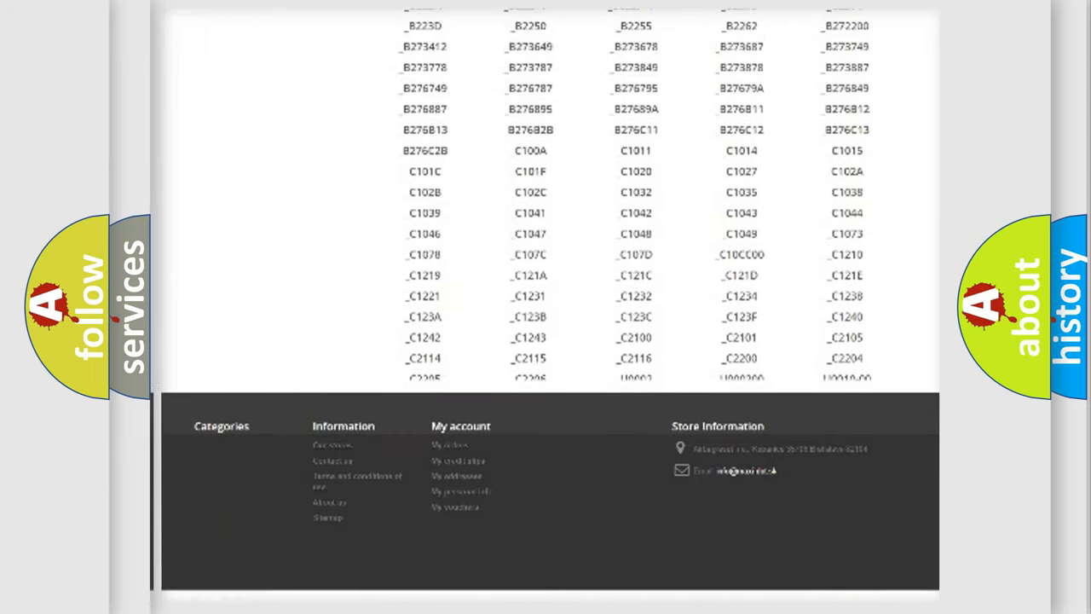
scroll(up, 3)
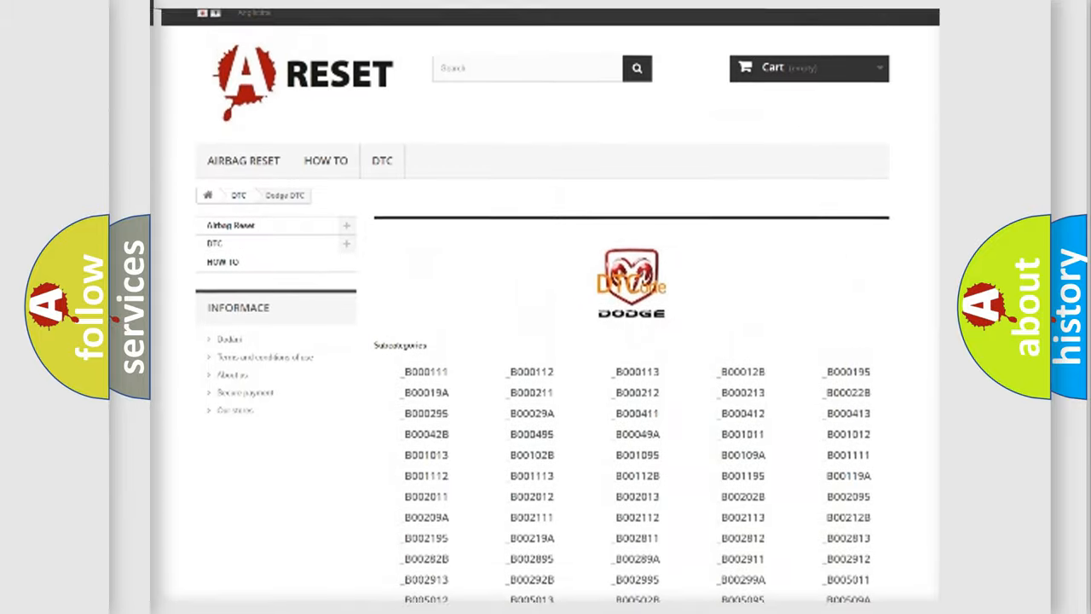